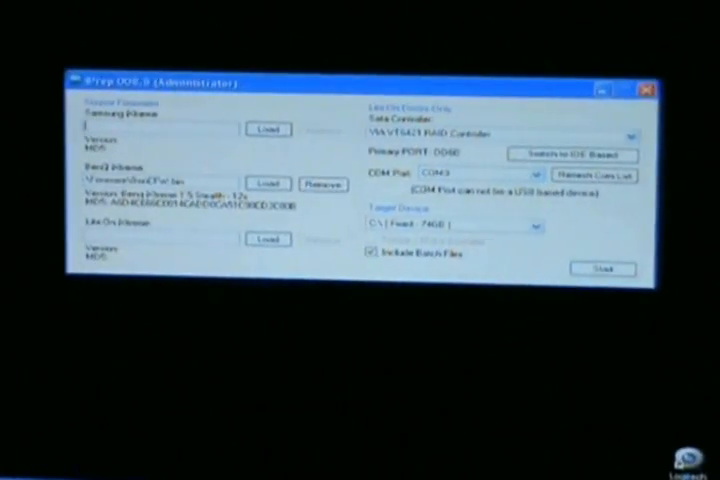
Step: Load the hacked Lite-On firmware file as the source firmware
click(314, 182)
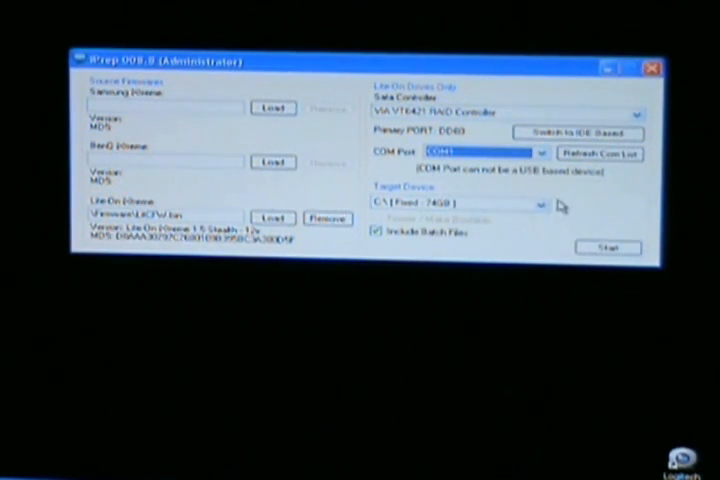
Step: Choose the removable USB drive as target and build the bootable flashing stick
click(532, 204)
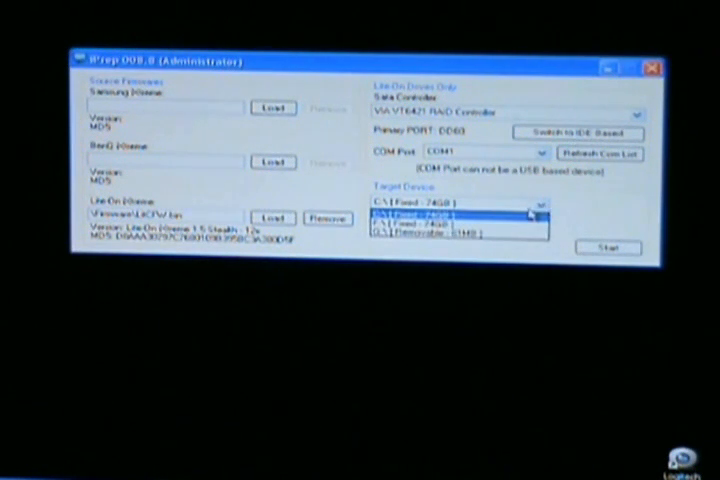
click(450, 236)
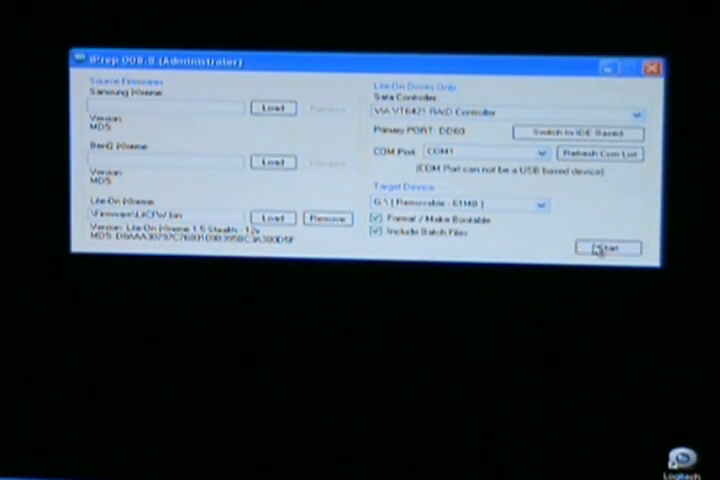
click(608, 246)
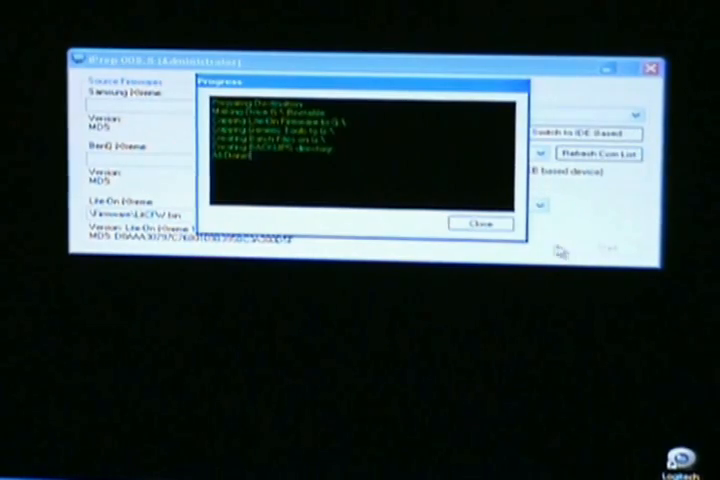
click(480, 222)
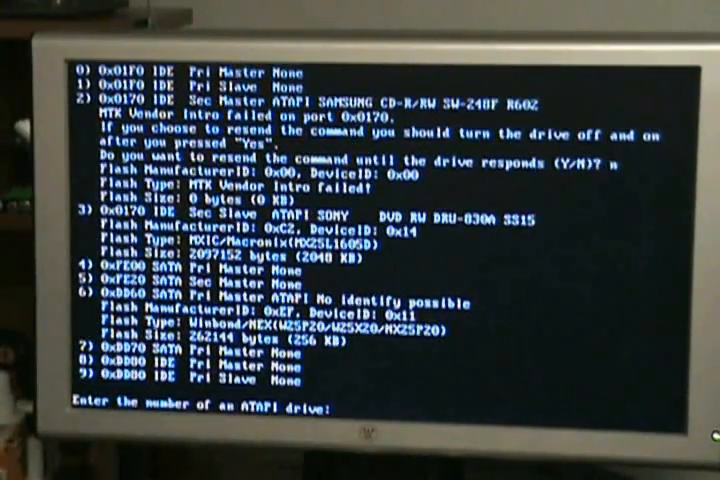
Step: Enter drive number 6 to select the Lite-On DVD drive as the ATAPI target
text(6)
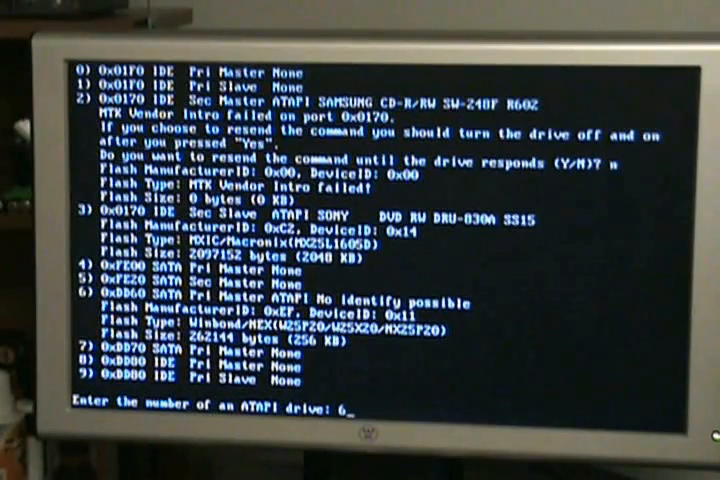